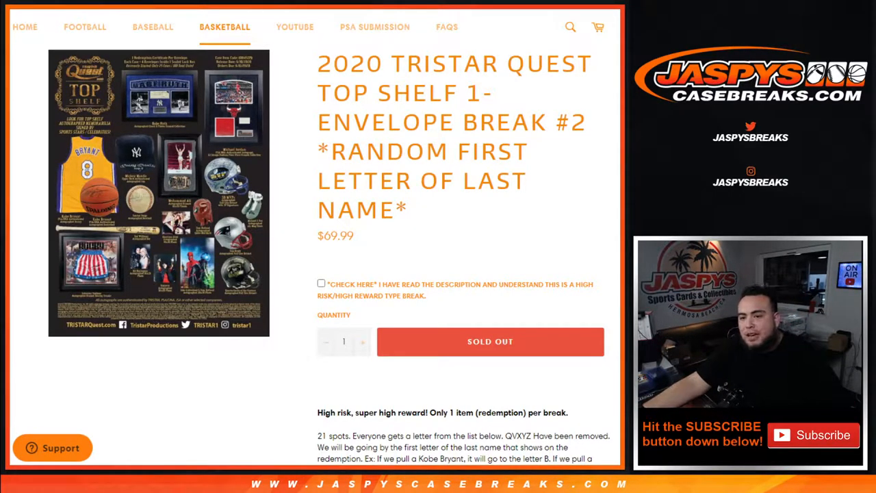
View the Envelope Break #2 image, then read down to the A–W letter list and last-name rules.
{"action": "scroll", "scroll_direction": "down", "scroll_amount": 3}
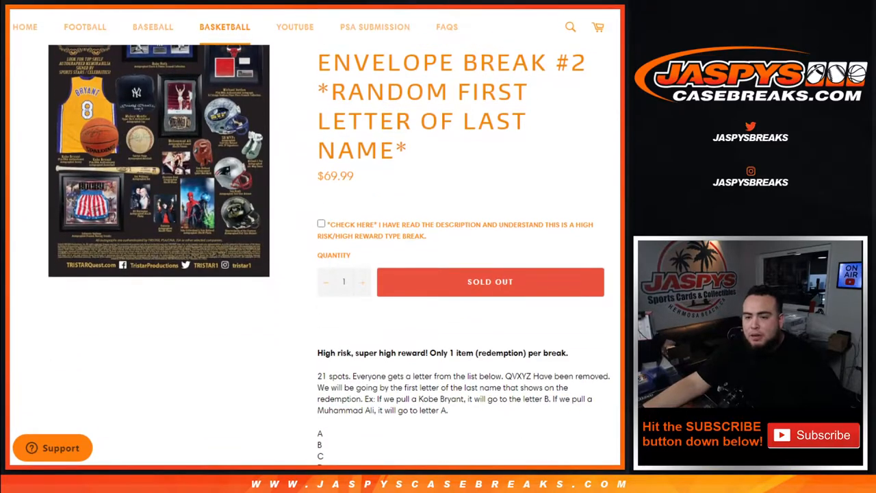
{"action": "left_click", "coordinate": [159, 158]}
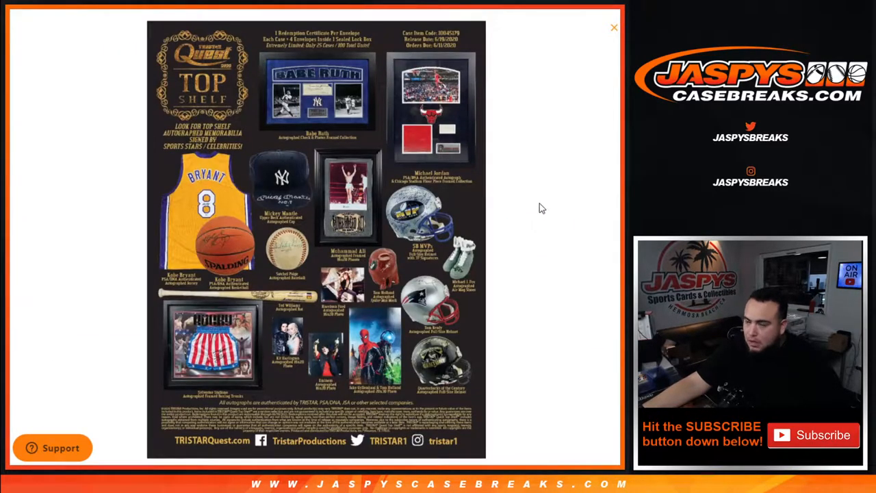
{"action": "mouse_move", "coordinate": [557, 199]}
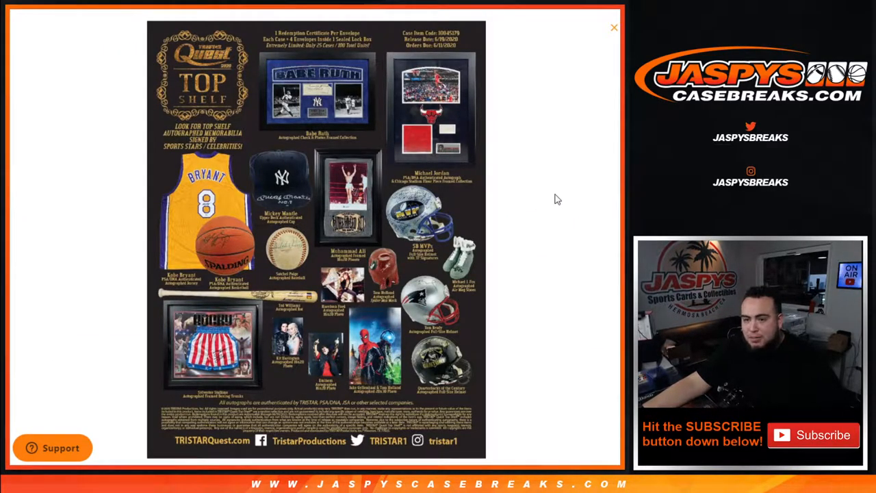
{"action": "mouse_move", "coordinate": [545, 210]}
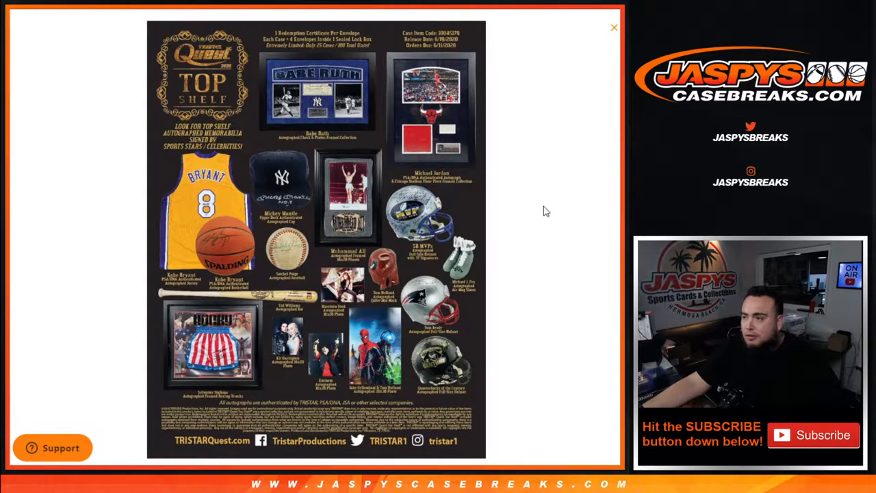
{"action": "left_click", "coordinate": [613, 28]}
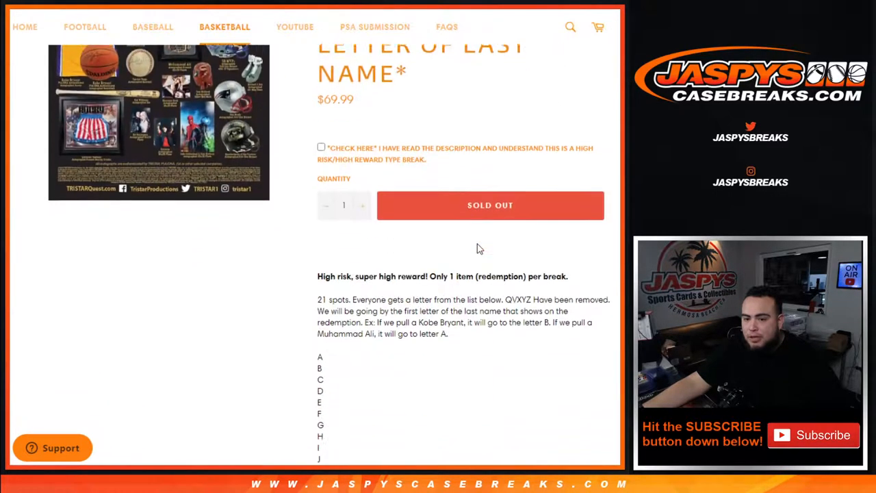
{"action": "scroll", "scroll_direction": "down", "scroll_amount": 3}
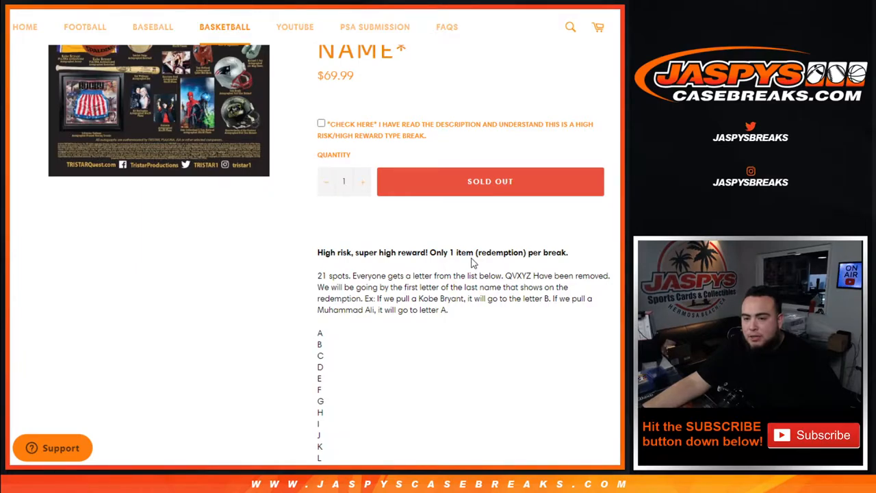
{"action": "mouse_move", "coordinate": [505, 278]}
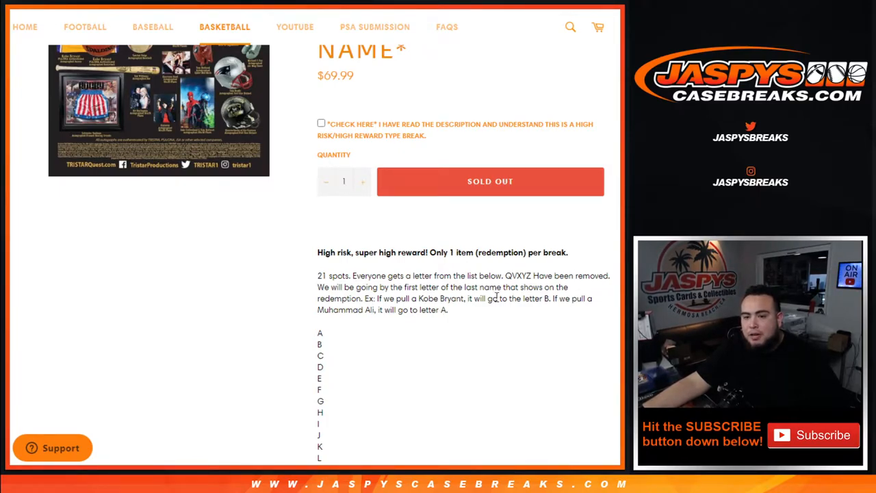
{"action": "scroll", "scroll_direction": "down", "scroll_amount": 3}
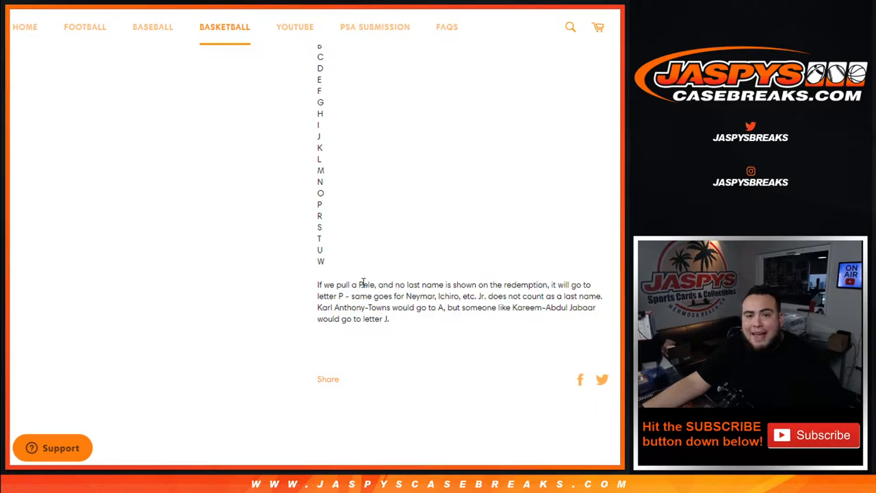
{"action": "mouse_move", "coordinate": [340, 308]}
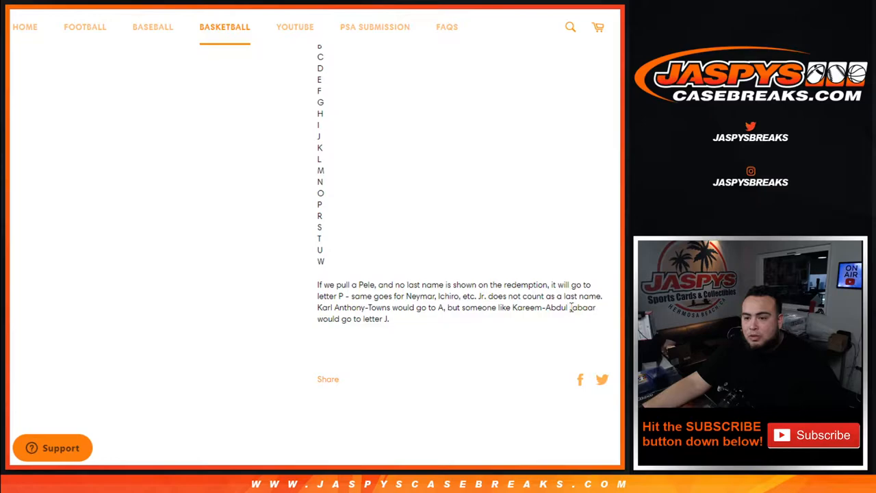
Paste the 21 customer names into the List Randomizer and shuffle them six times.
{"action": "double_click", "coordinate": [581, 307]}
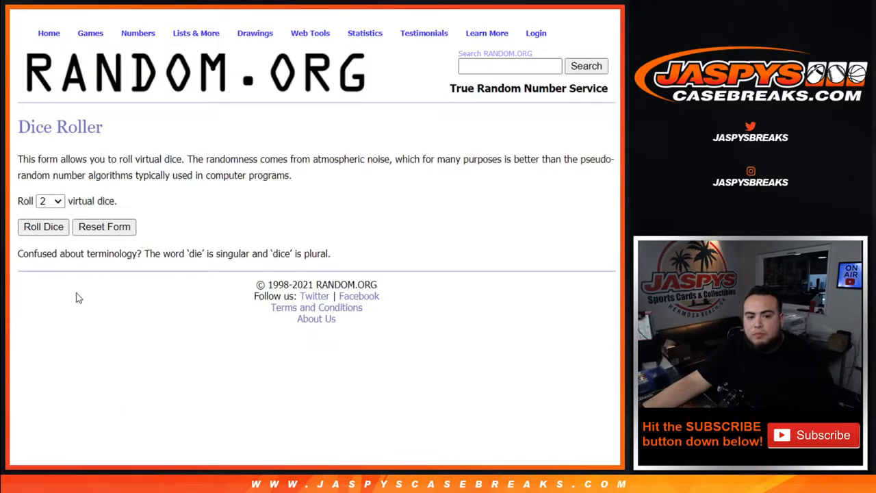
{"action": "left_click", "coordinate": [43, 227]}
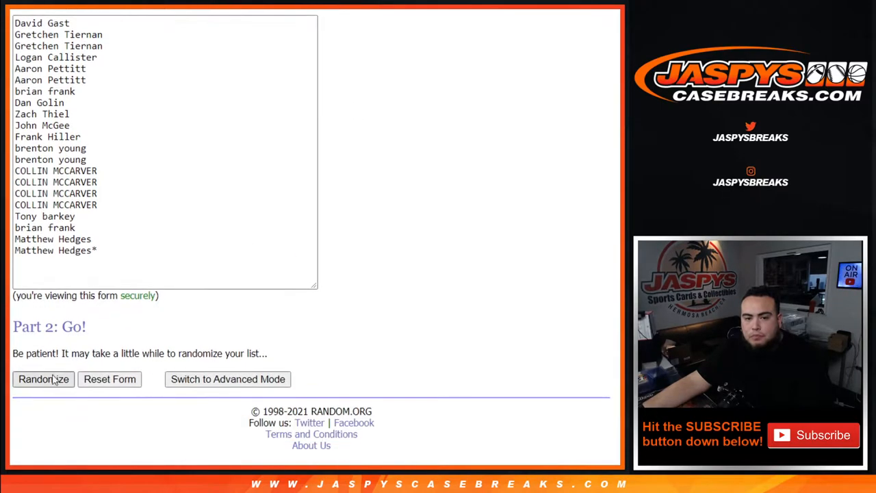
{"action": "left_click", "coordinate": [43, 379]}
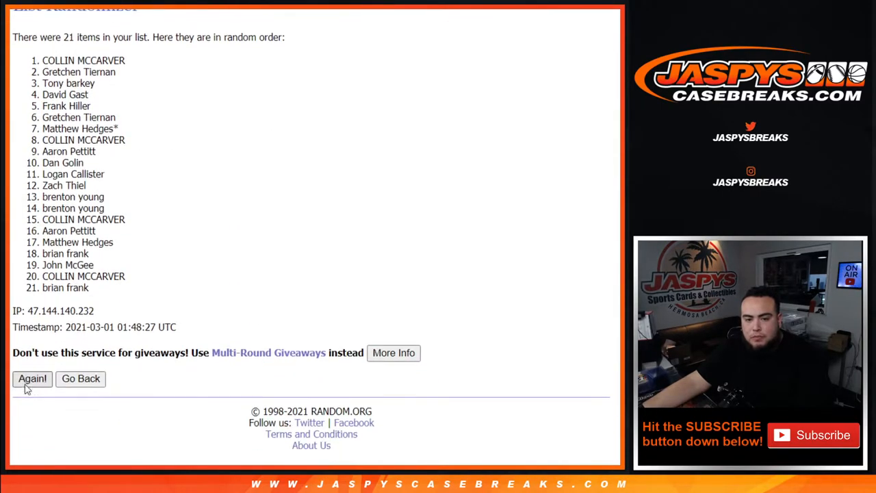
{"action": "left_click", "coordinate": [32, 378]}
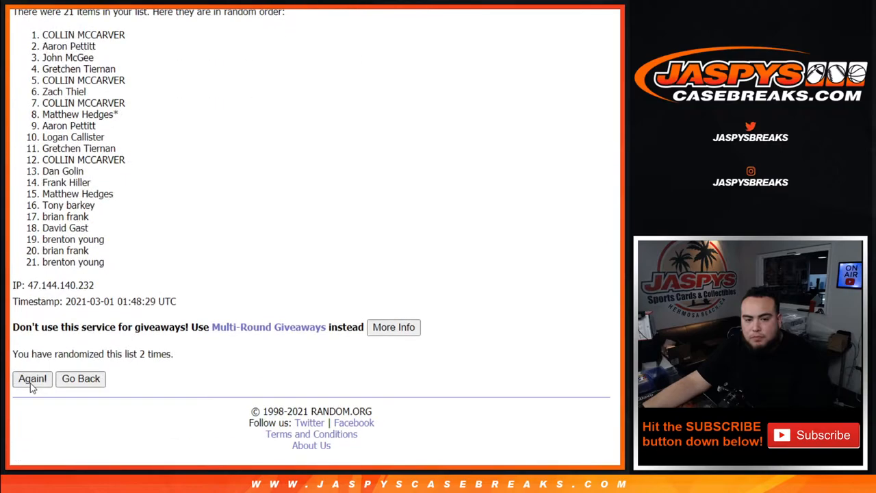
{"action": "left_click", "coordinate": [32, 379]}
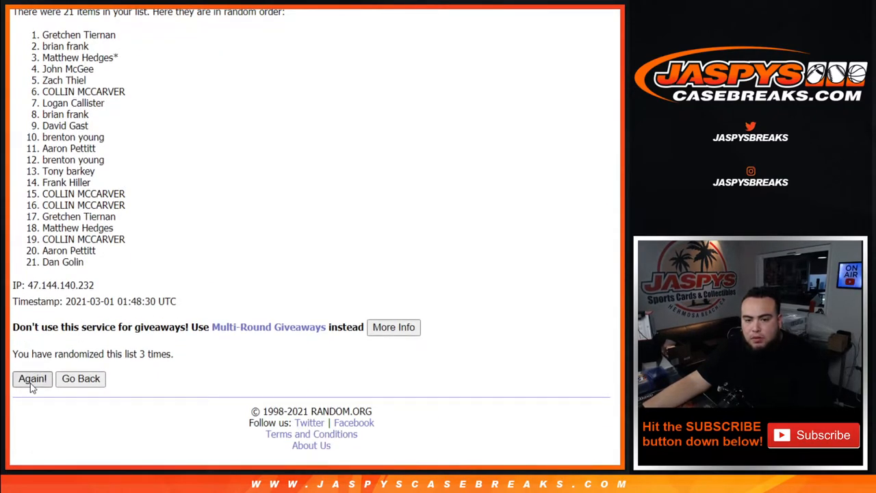
{"action": "left_click", "coordinate": [33, 379]}
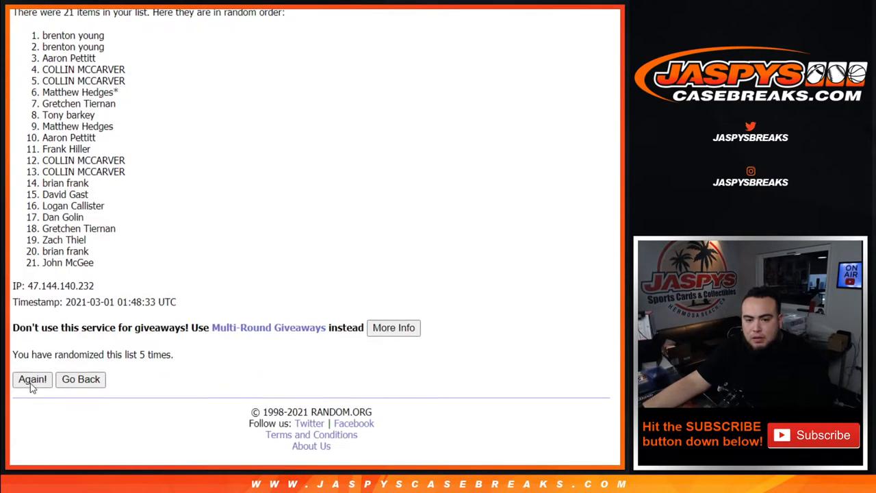
{"action": "left_click", "coordinate": [32, 379]}
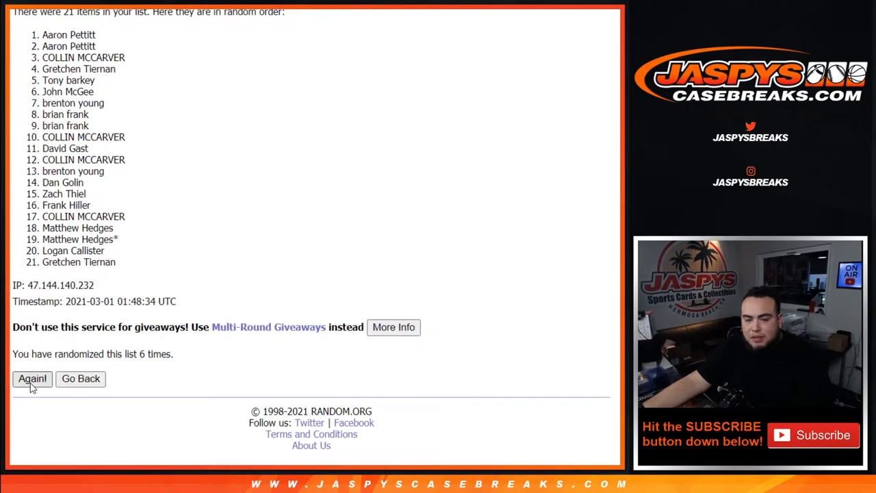
{"action": "left_click", "coordinate": [32, 379]}
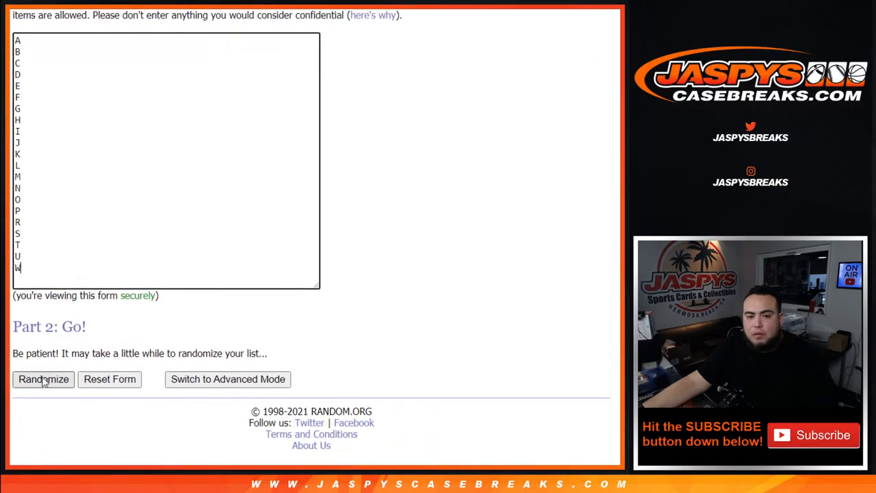
Randomize the 21 letters A–W, then reshuffle them several more times.
{"action": "left_click", "coordinate": [43, 379]}
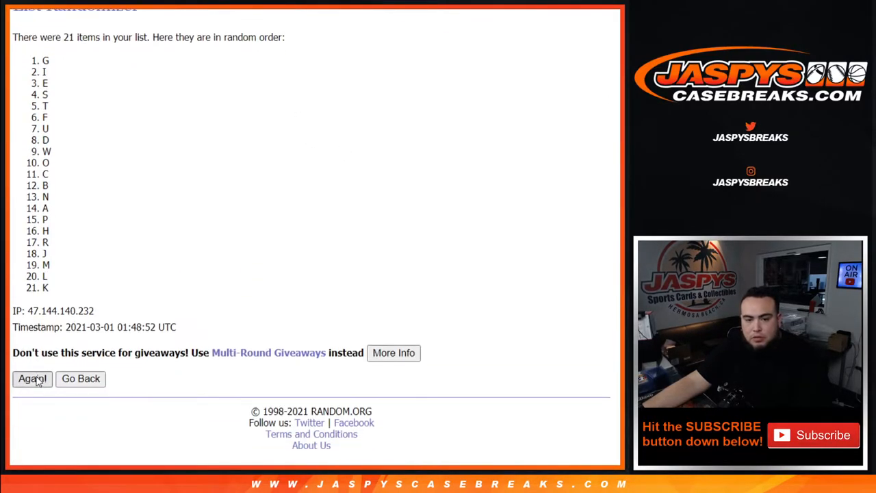
{"action": "left_click", "coordinate": [33, 378]}
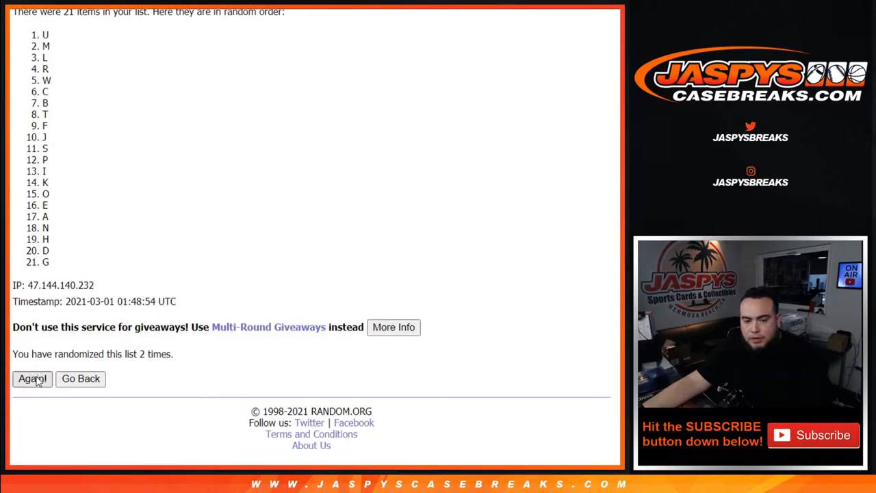
{"action": "left_click", "coordinate": [32, 378]}
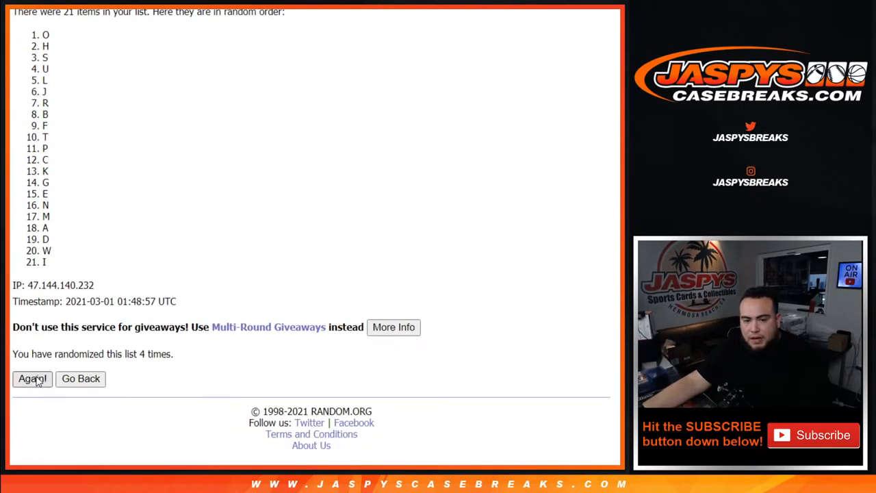
{"action": "left_click", "coordinate": [32, 378]}
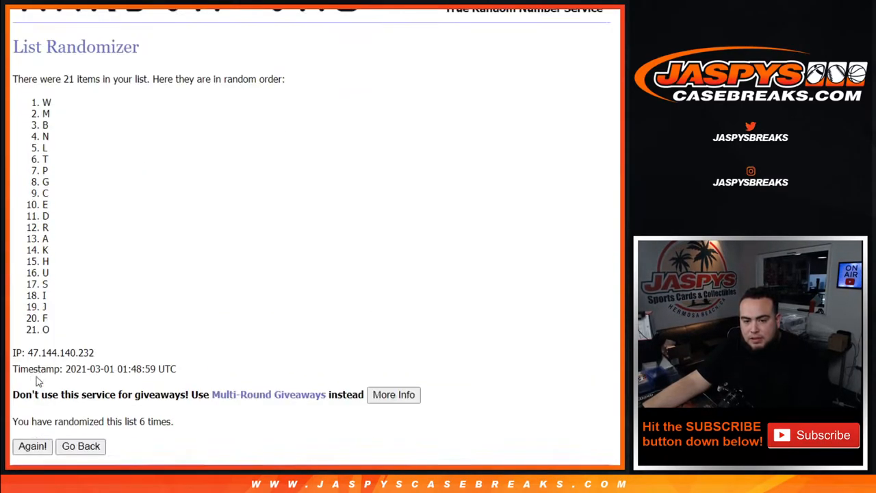
{"action": "left_click", "coordinate": [32, 446]}
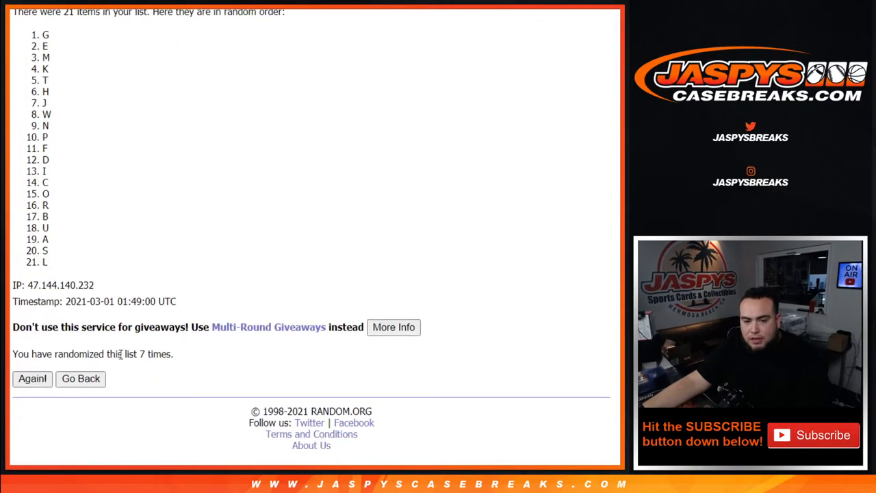
{"action": "left_click", "coordinate": [32, 379]}
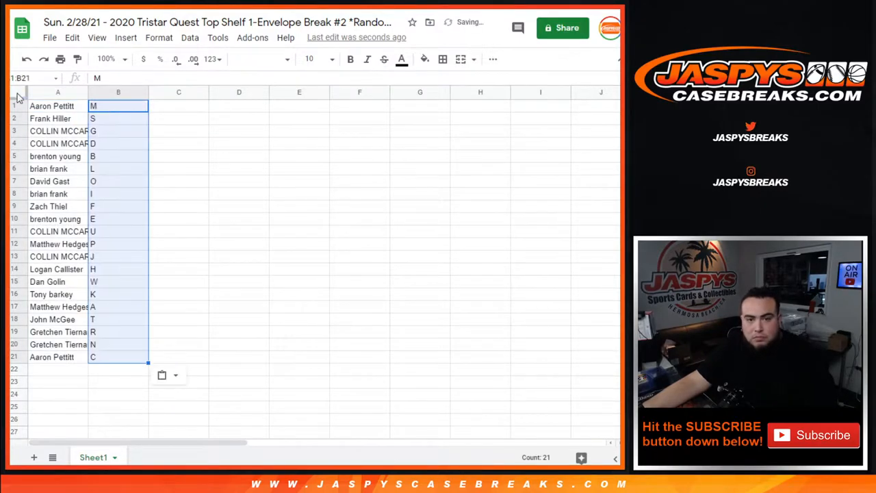
{"action": "left_click", "coordinate": [315, 59]}
{"action": "type", "text": "14"}
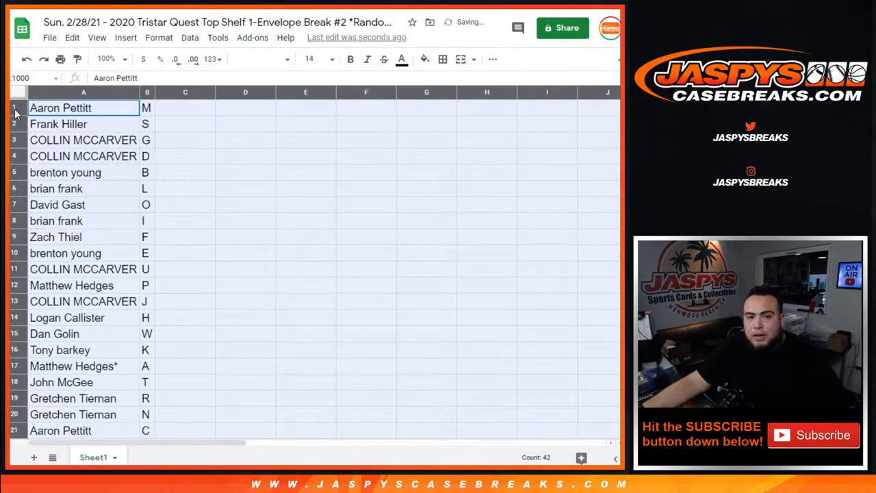
{"action": "left_click", "coordinate": [83, 124]}
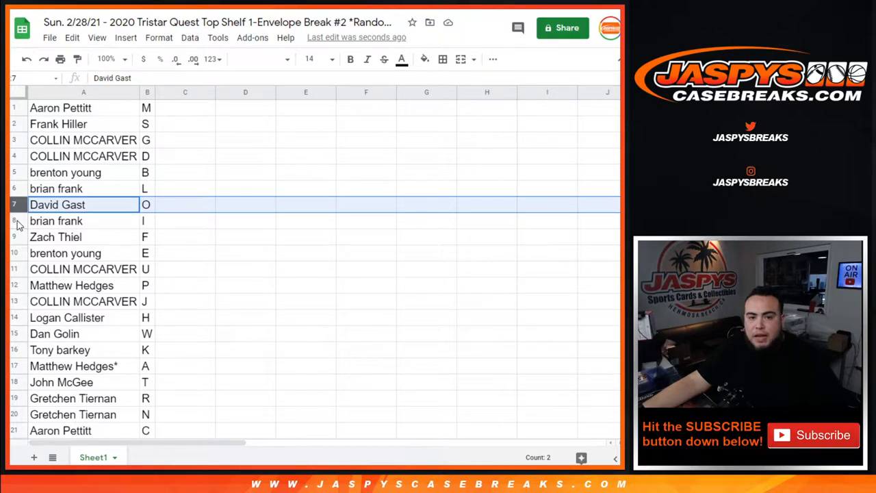
{"action": "left_click", "coordinate": [56, 237]}
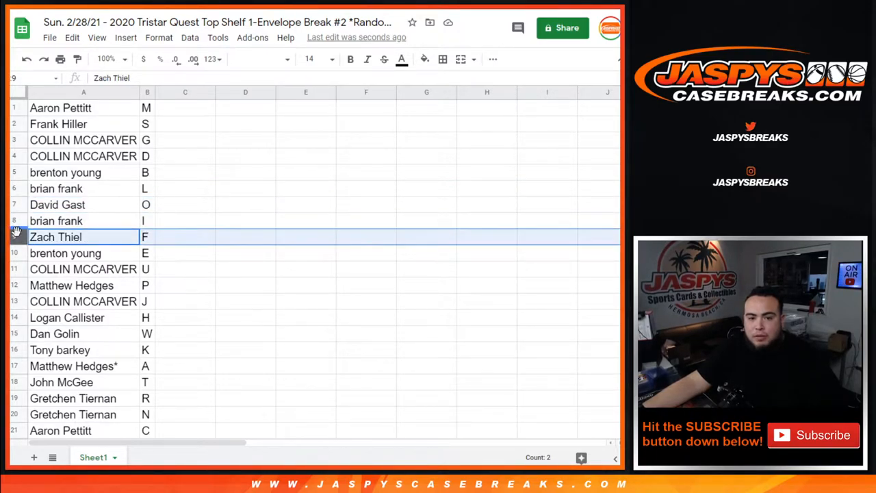
{"action": "left_click", "coordinate": [65, 253]}
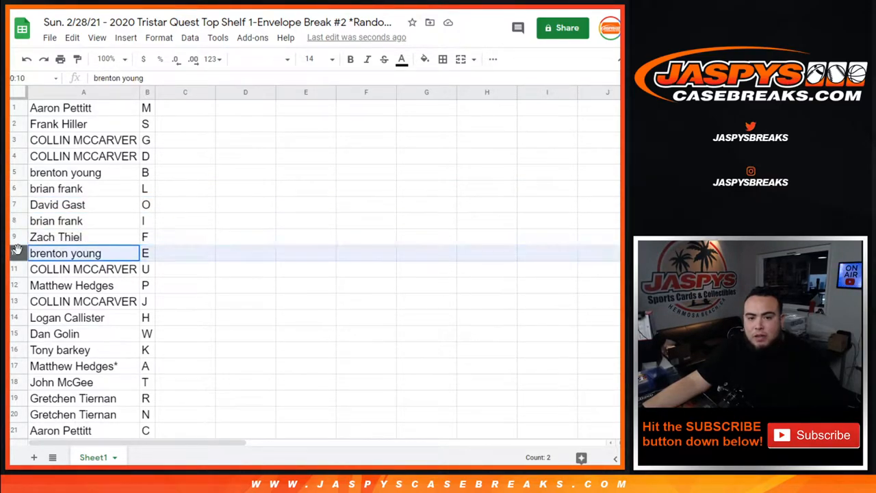
{"action": "left_click", "coordinate": [71, 286]}
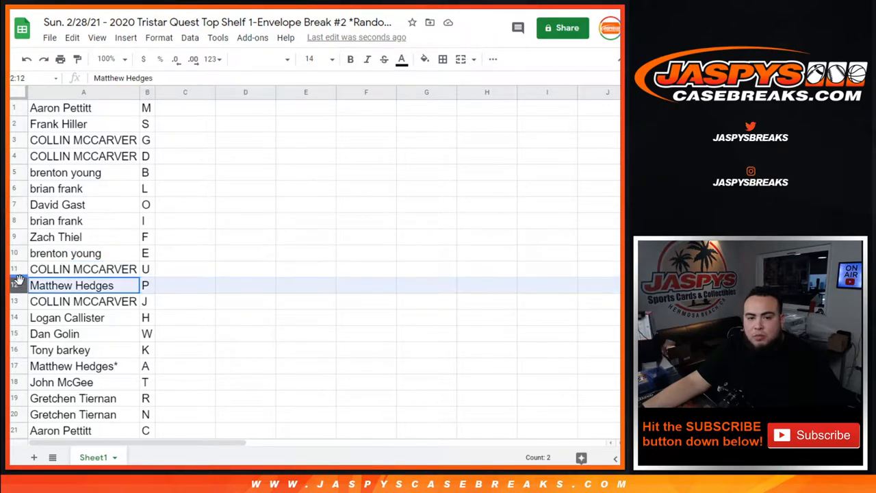
{"action": "left_click", "coordinate": [84, 301]}
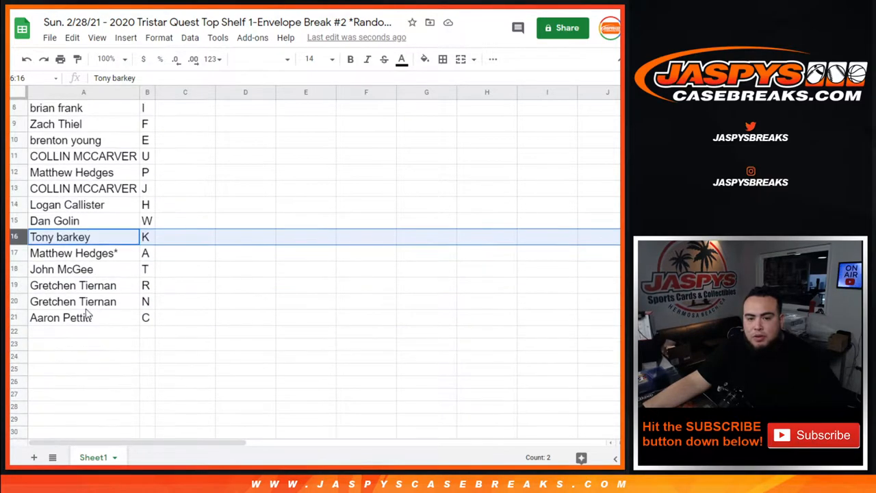
{"action": "left_click", "coordinate": [61, 269]}
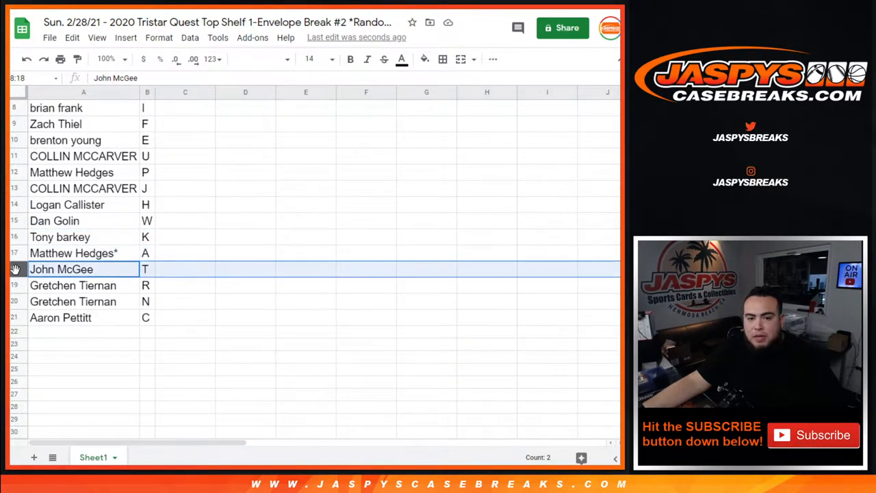
{"action": "left_click", "coordinate": [84, 301]}
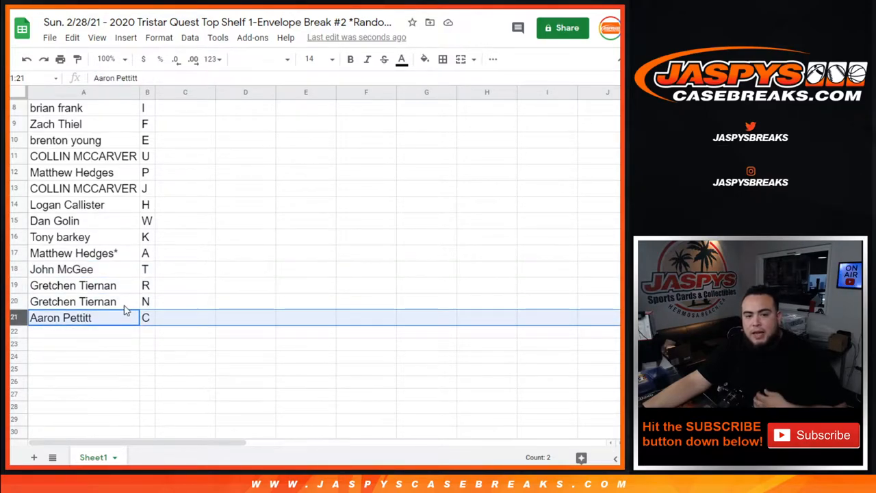
Sort the sheet A→Z by the letter column and start printing the table.
{"action": "right_click", "coordinate": [147, 92]}
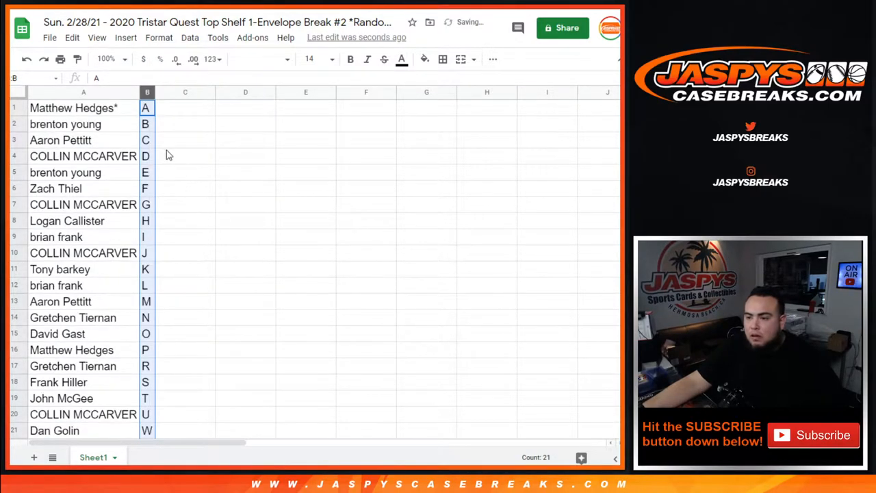
{"action": "scroll", "scroll_direction": "down", "scroll_amount": 3}
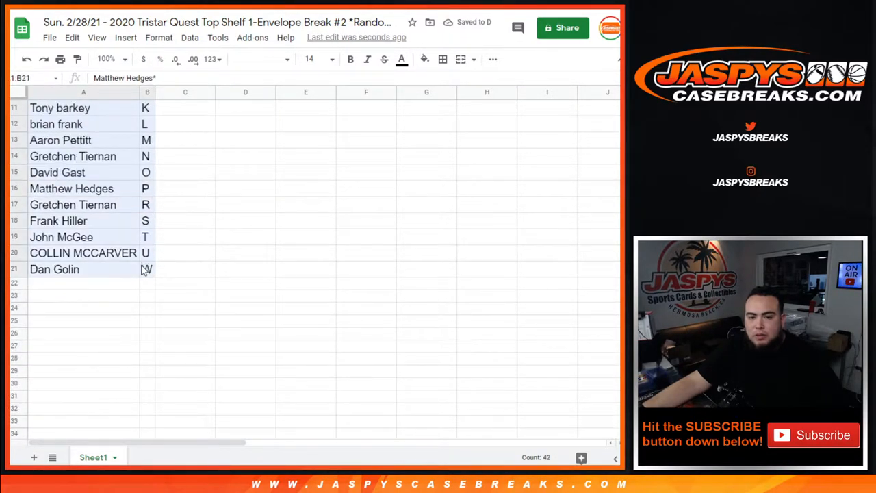
{"action": "left_click", "coordinate": [443, 59]}
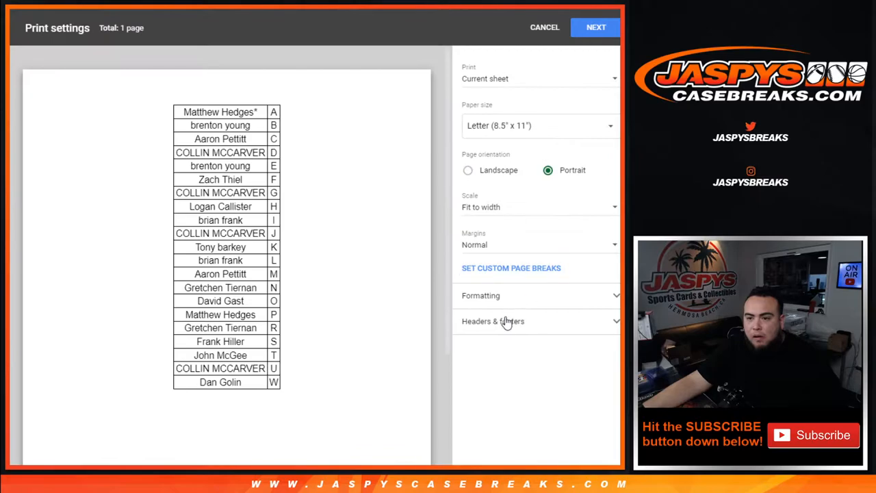
Add the workbook title as a print header, enlarge the preview, and proceed to printing.
{"action": "left_click", "coordinate": [493, 321]}
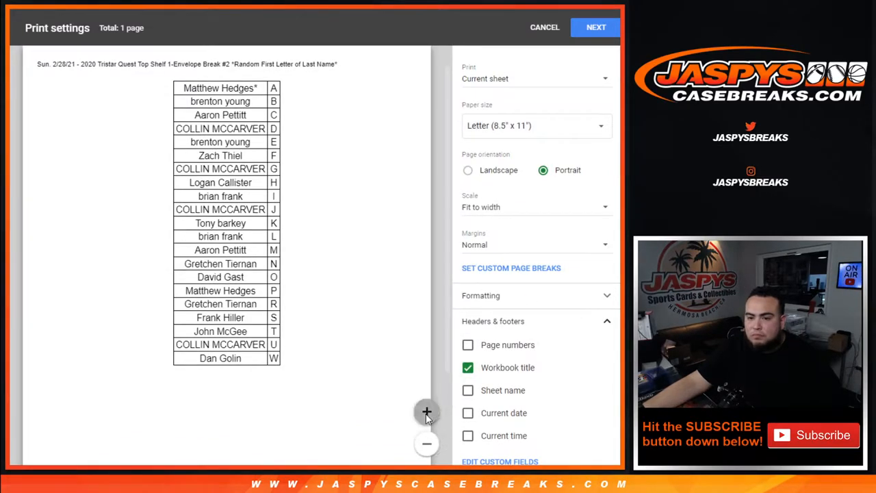
{"action": "left_click", "coordinate": [426, 412]}
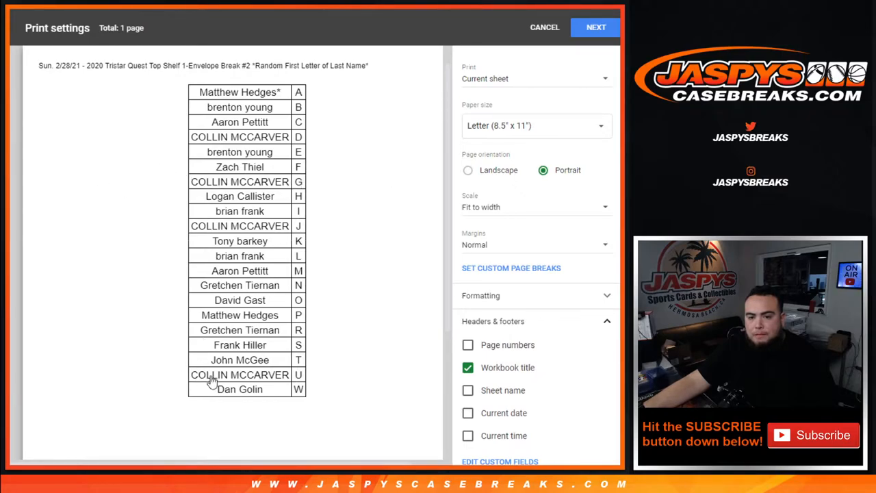
{"action": "mouse_move", "coordinate": [404, 430]}
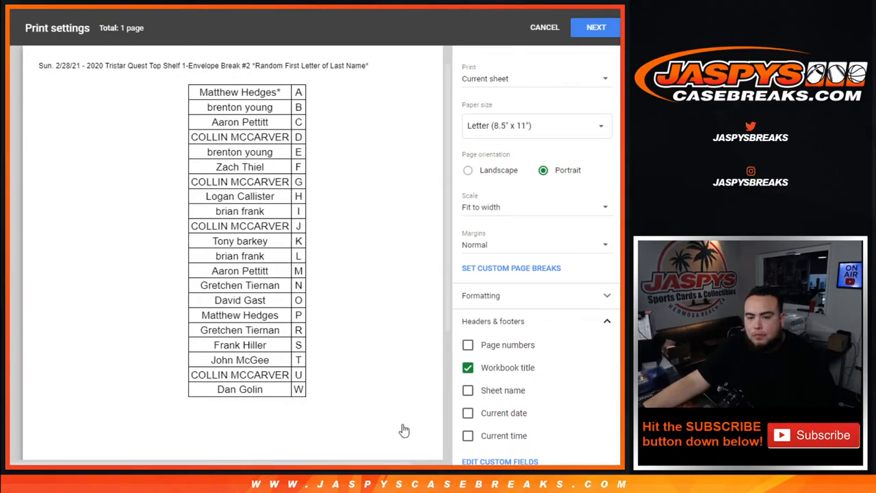
{"action": "mouse_move", "coordinate": [452, 387]}
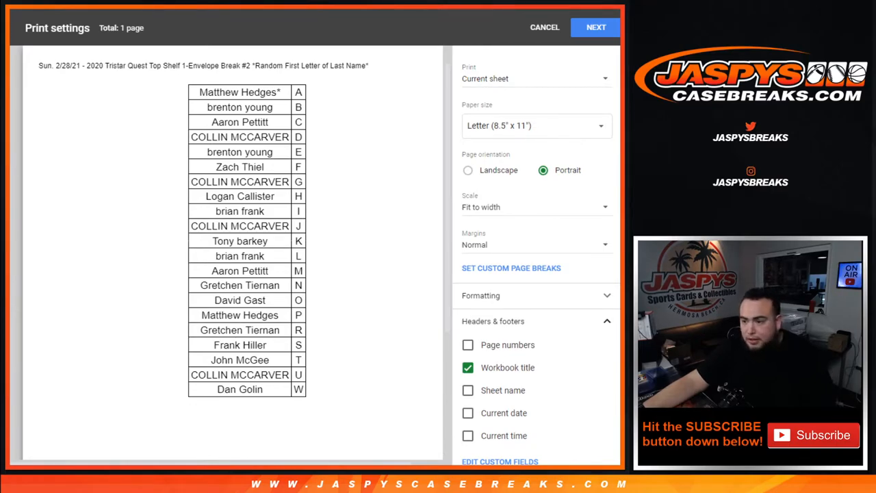
{"action": "left_click", "coordinate": [595, 27]}
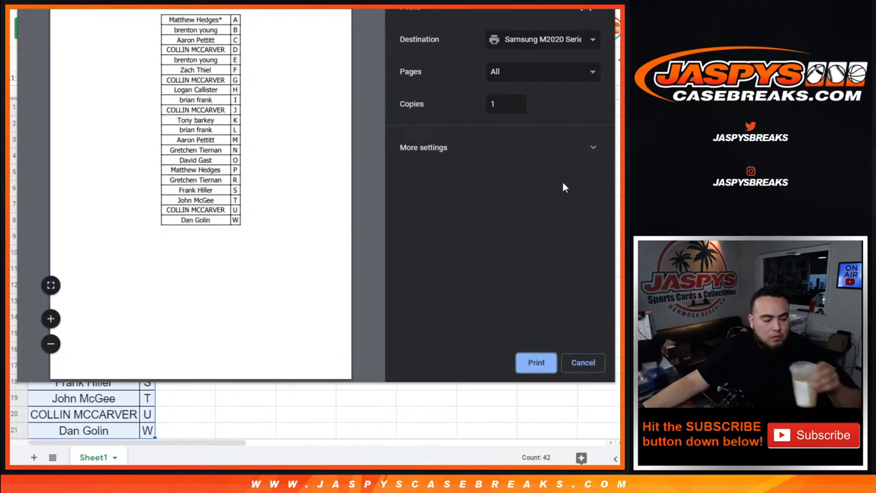
{"action": "mouse_move", "coordinate": [536, 362]}
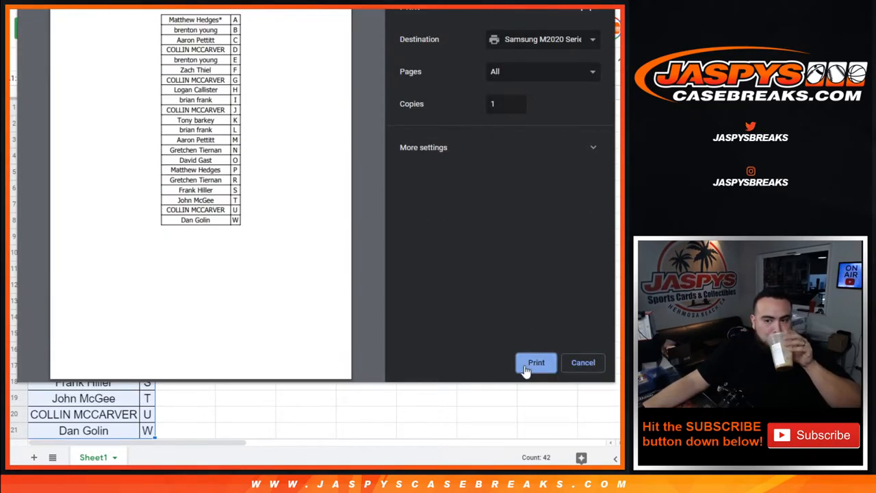
Send the sorted name-letter table to the printer.
{"action": "left_click", "coordinate": [536, 362]}
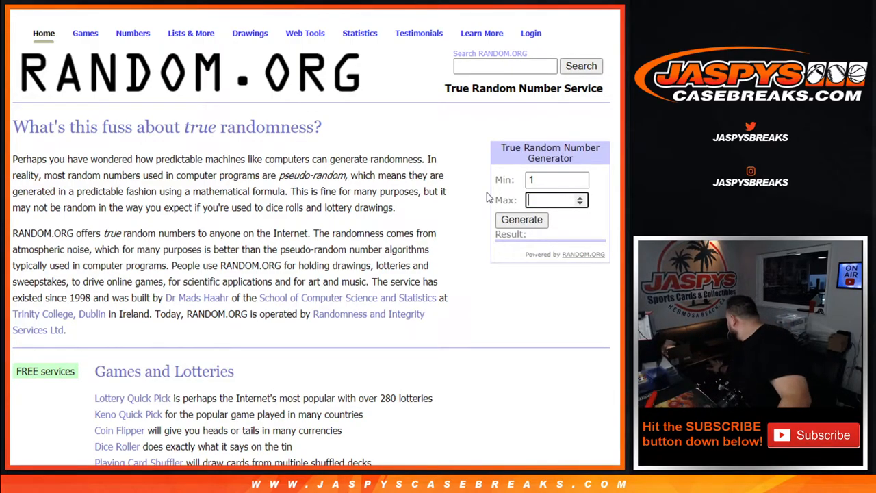
Set the maximum to 3 and generate a random number, which comes out as 1.
{"action": "type", "text": "3"}
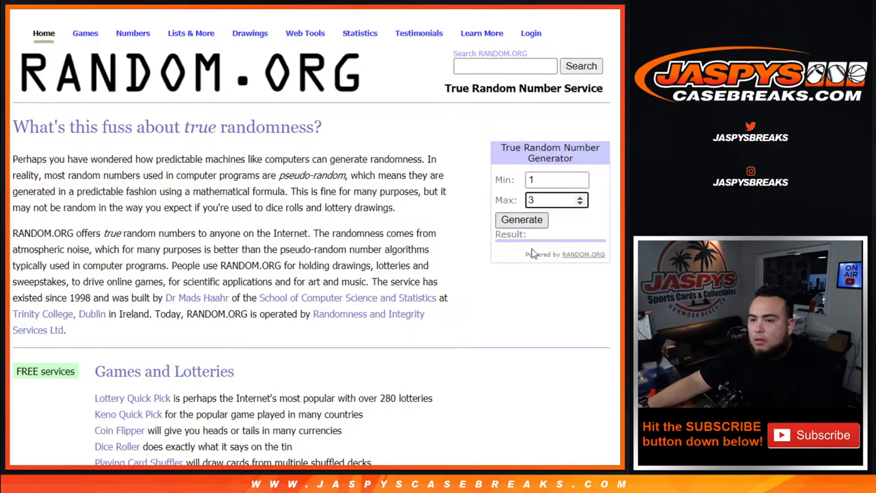
{"action": "left_click", "coordinate": [522, 220]}
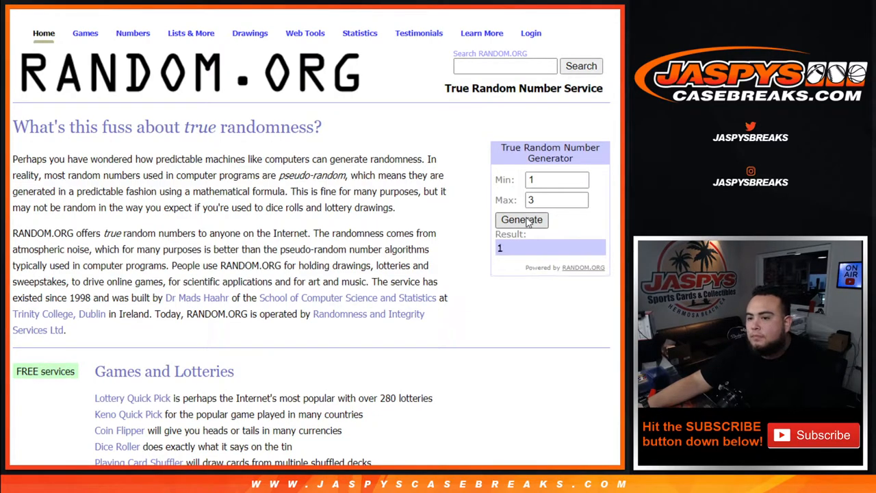